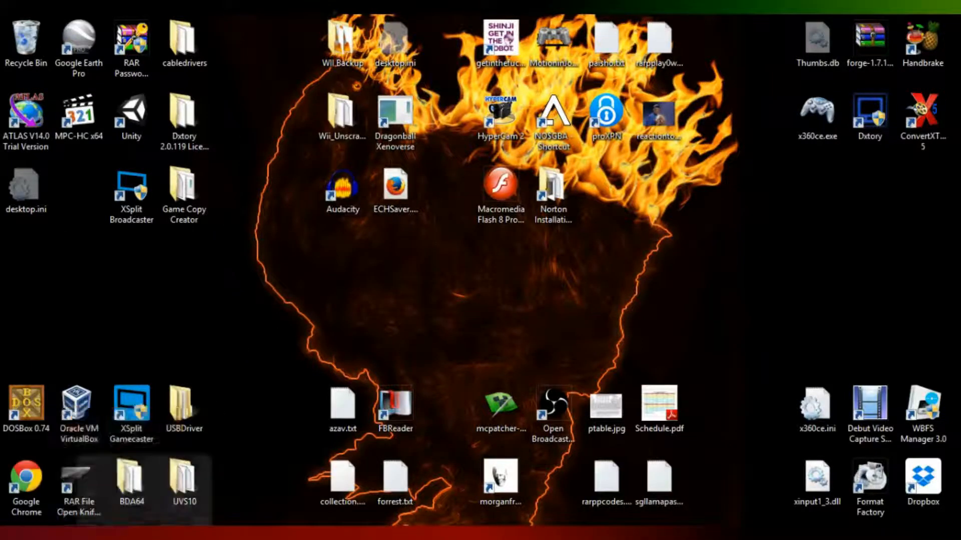
- Browse the No$GBA folder's Pokemon ROMs, then return to No$GBA and review its files
double_click(551, 114)
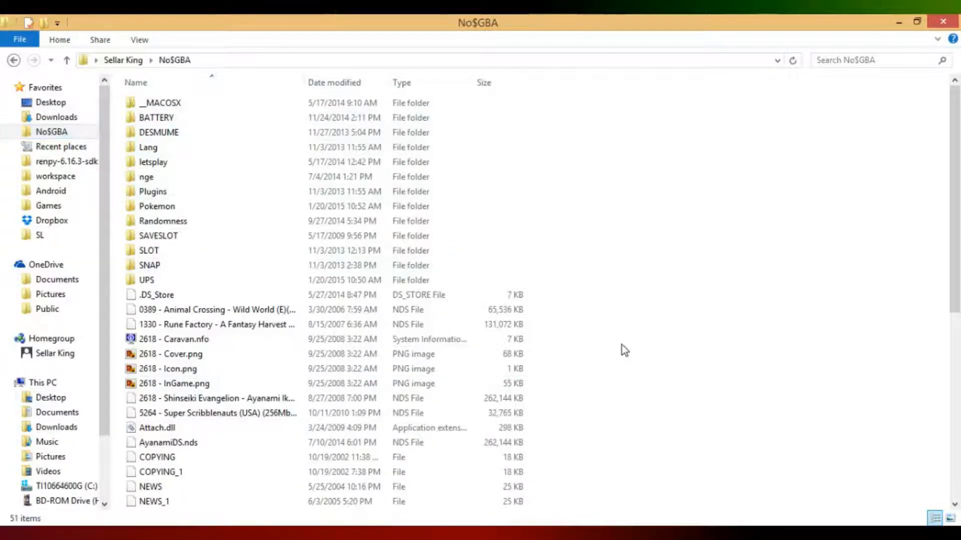
scroll(down, 3)
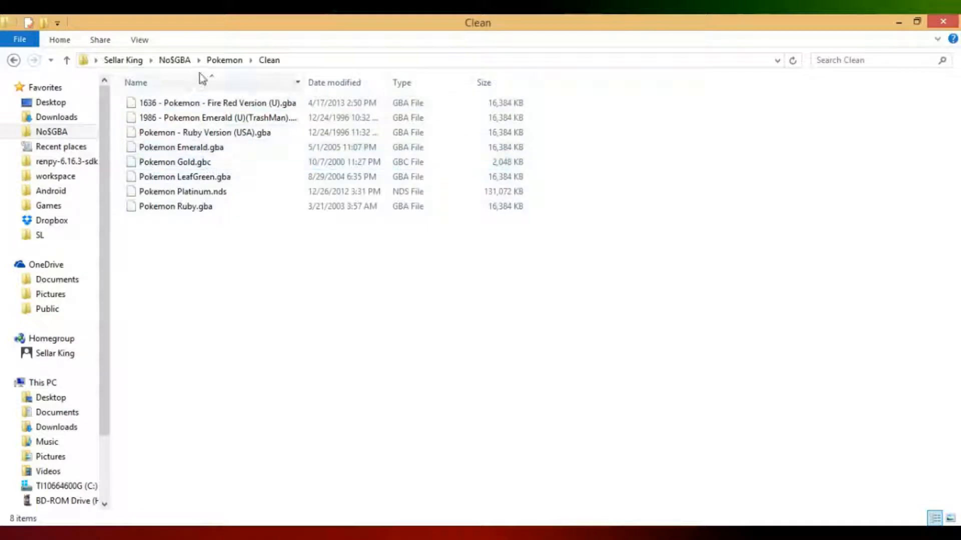
click(174, 60)
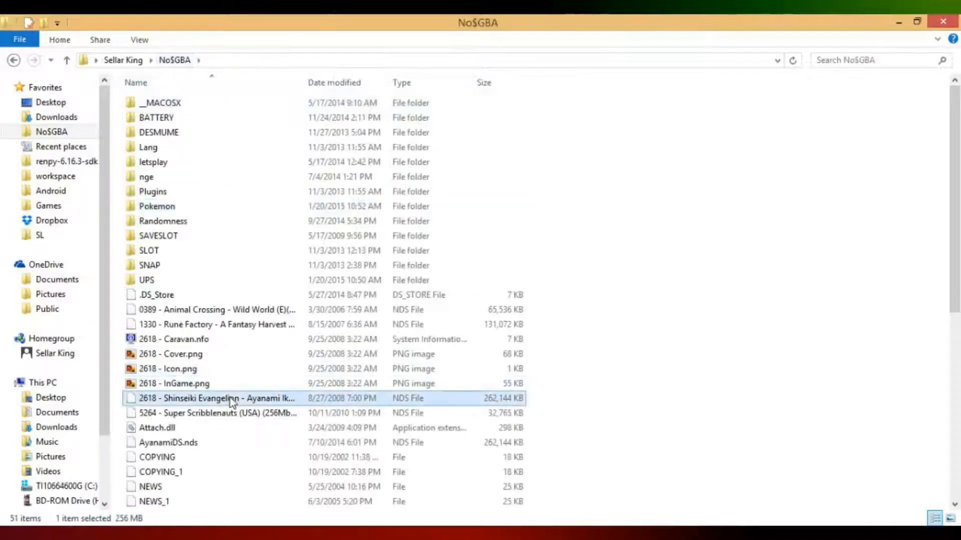
scroll(down, 3)
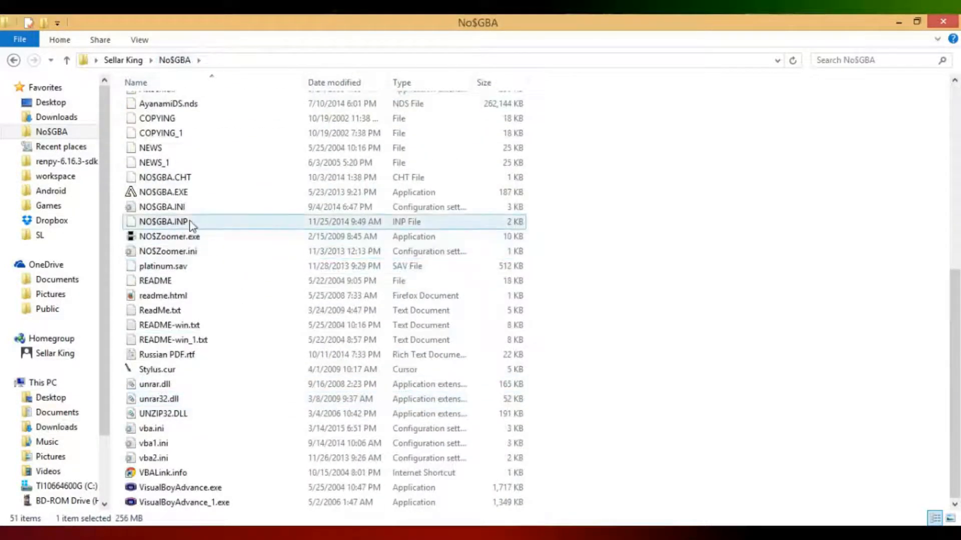
double_click(163, 192)
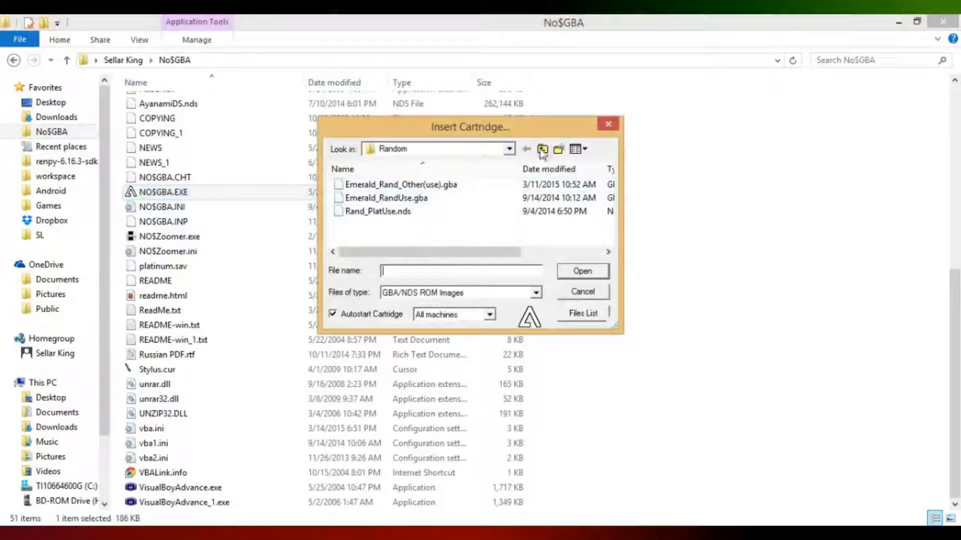
click(541, 148)
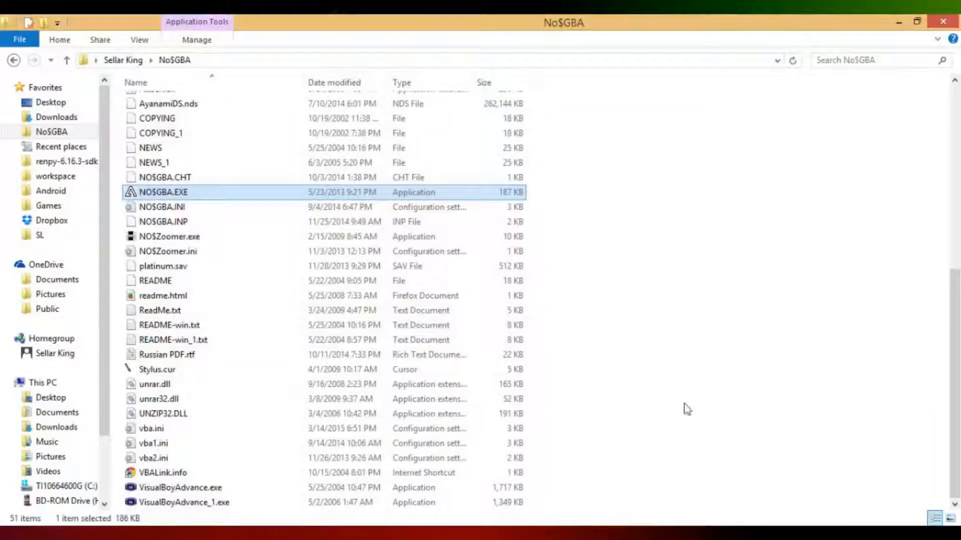
click(178, 487)
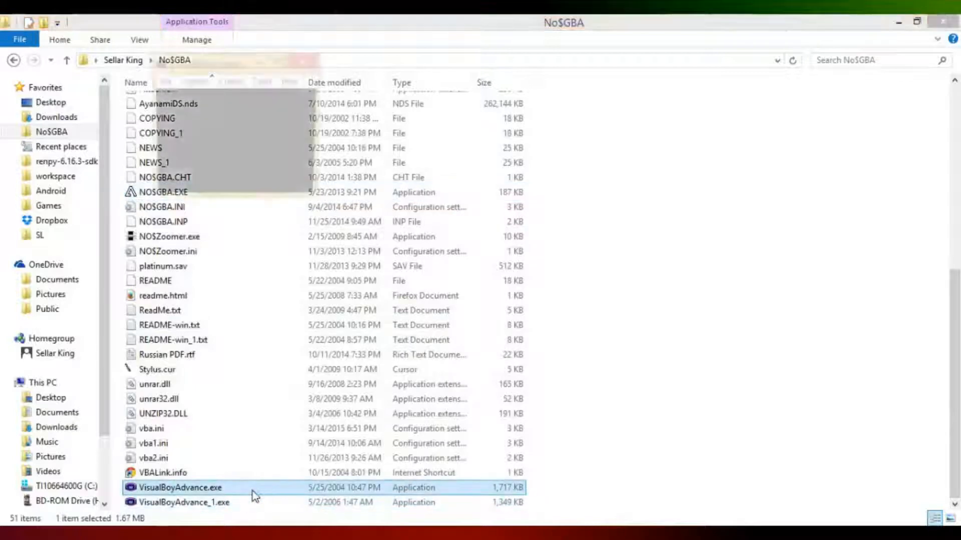
double_click(178, 487)
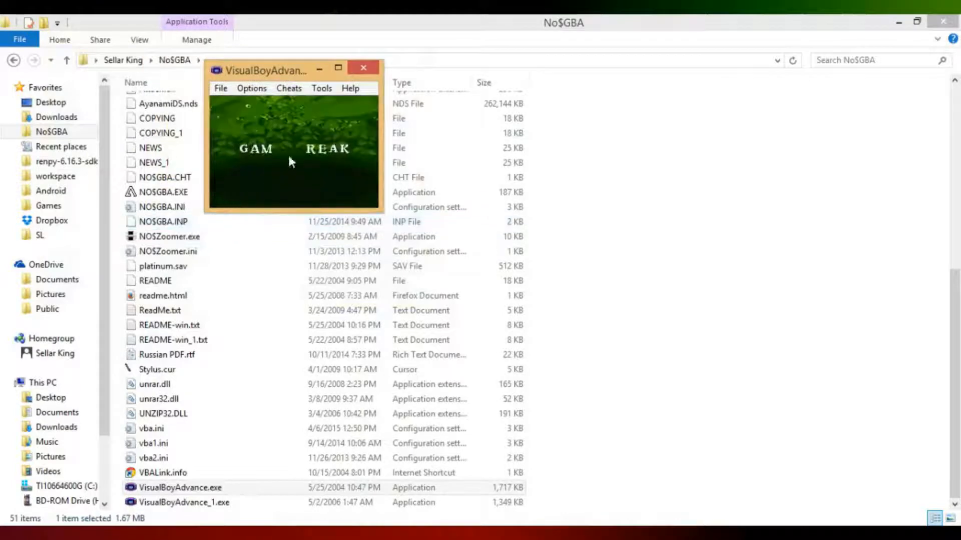
drag(385, 212, 662, 408)
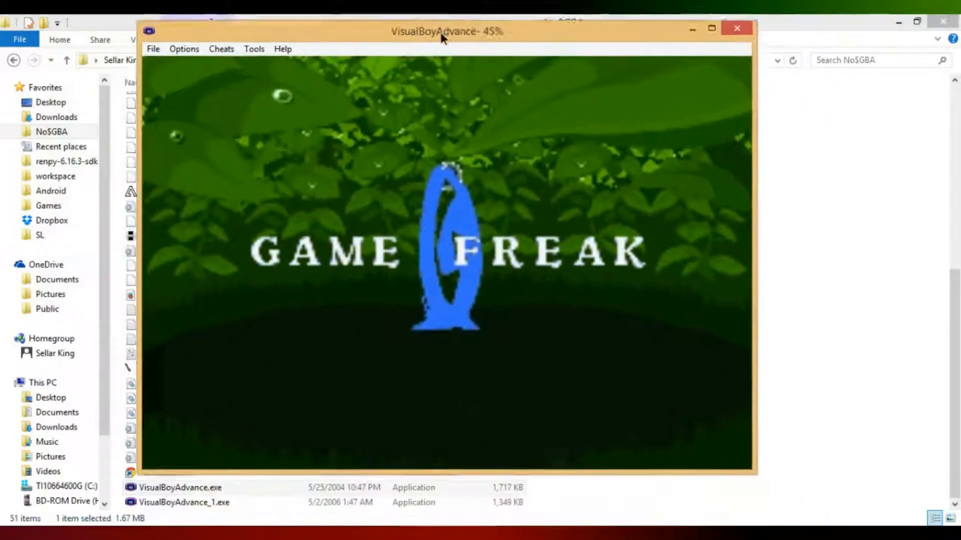
click(193, 43)
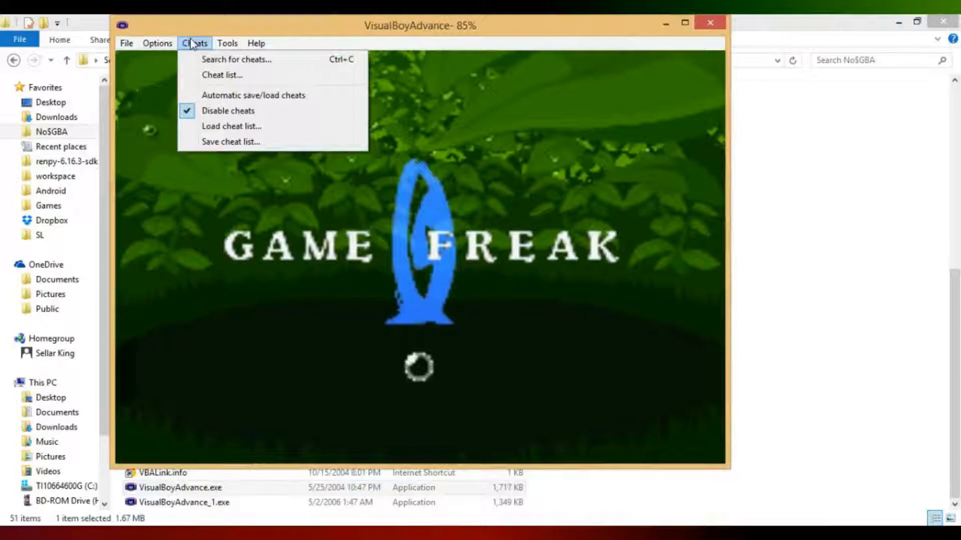
click(227, 43)
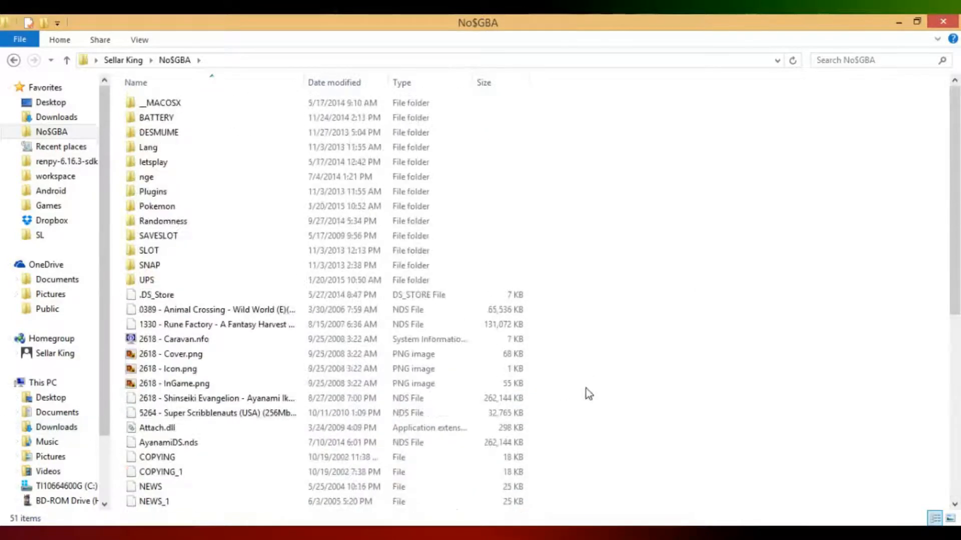
- View the Clean Pokemon ROM folder, select vba2.ini in No$GBA, and search 'gba'
click(156, 207)
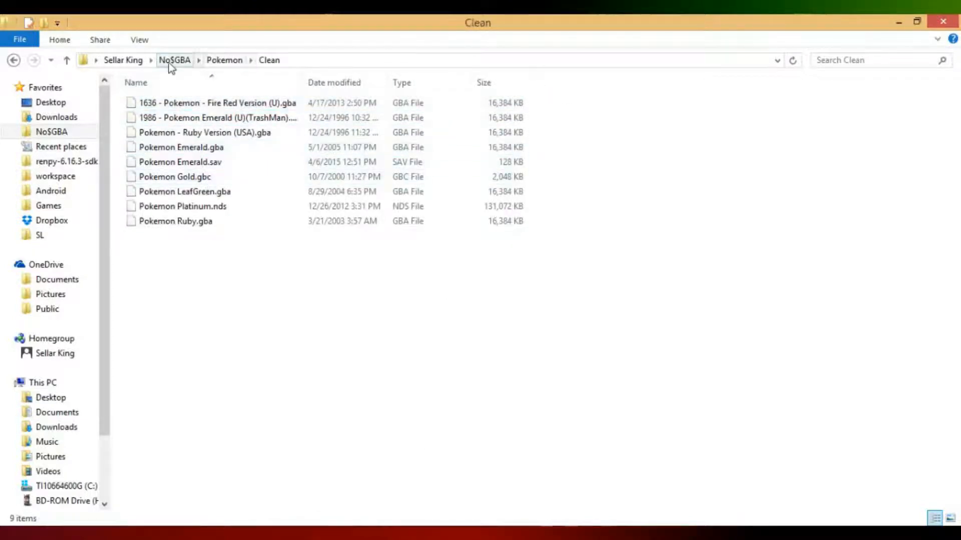
click(175, 60)
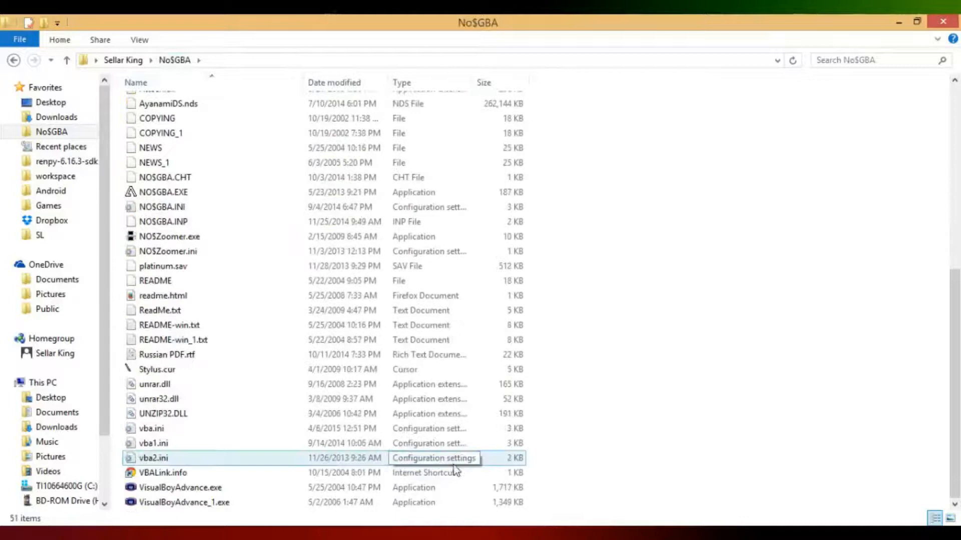
click(569, 450)
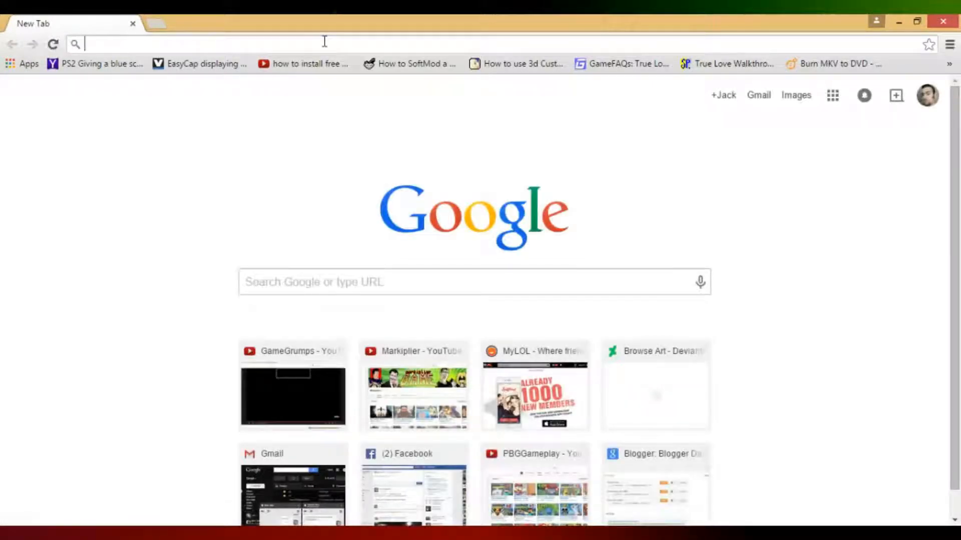
text(gba)
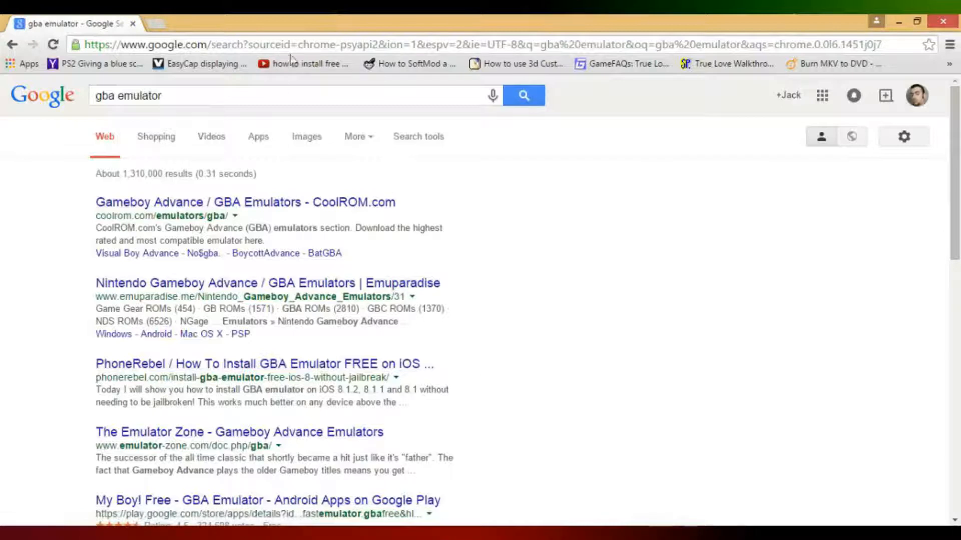
mouse_move(851, 138)
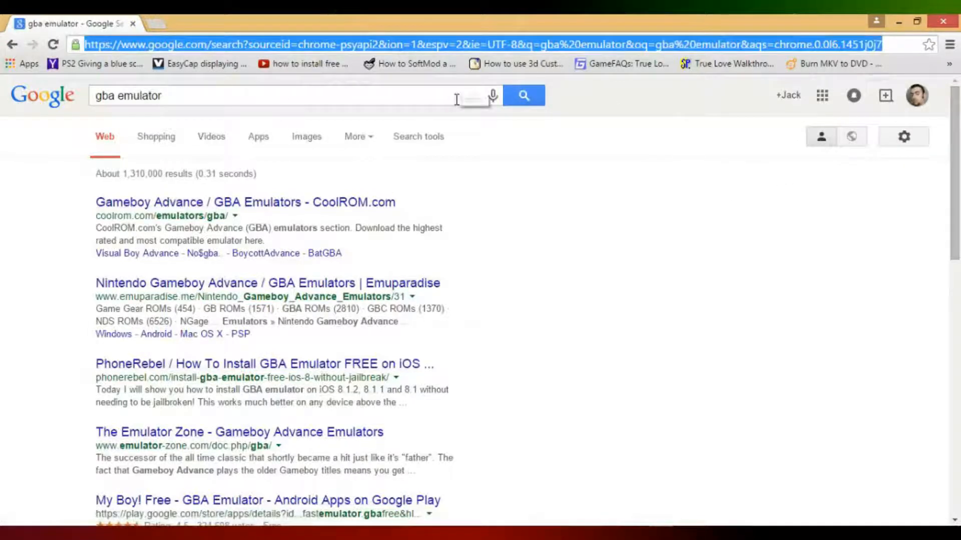
- Try emuparadise, then open CoolROM's GBA emulators page from the results
text(emuparadise.c)
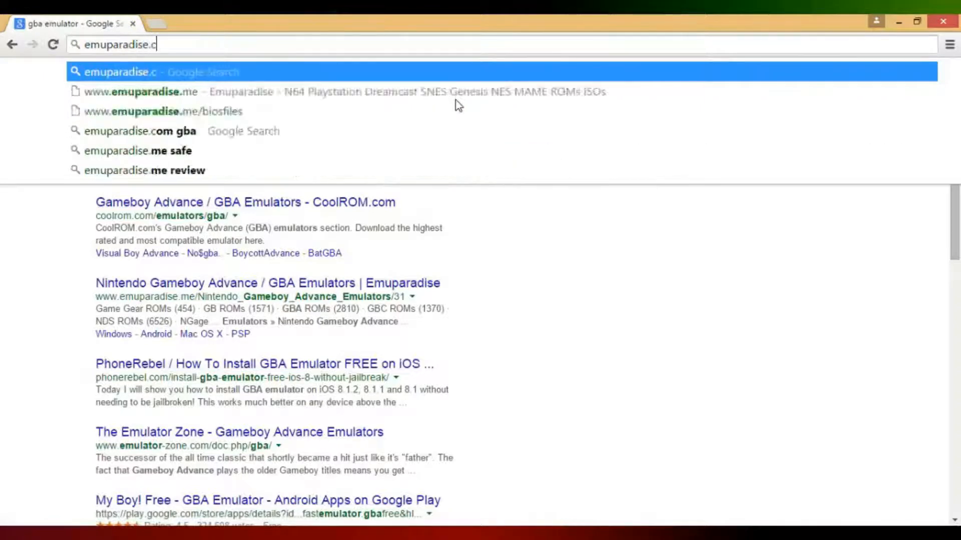
click(244, 202)
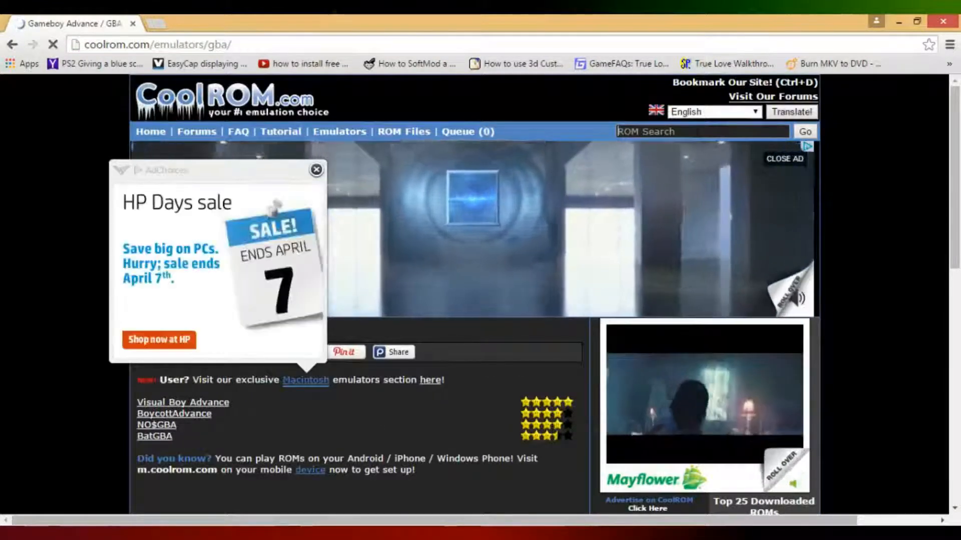
- Search CoolROM for 'pokemon platinum', then check the removed-for-copyright page's context menu
text(pokemon platin)
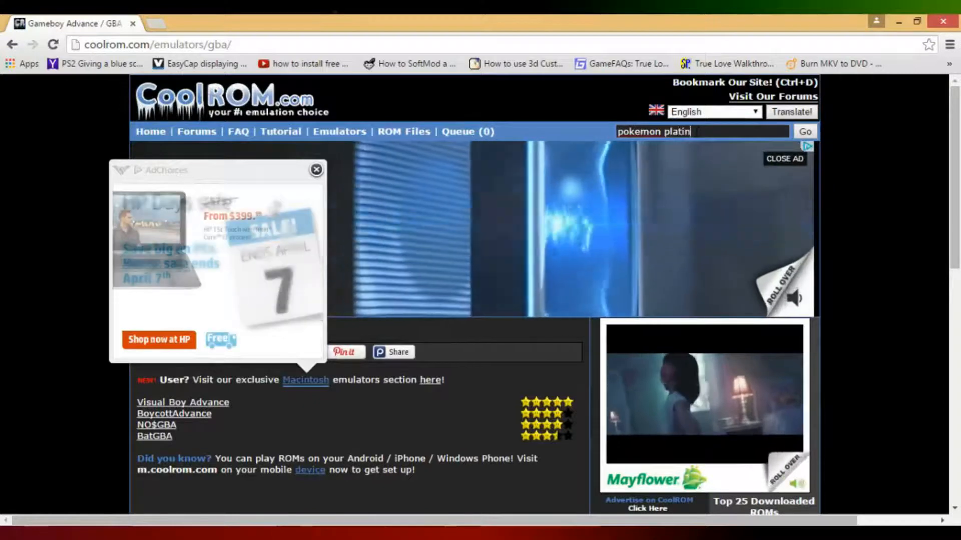
click(805, 132)
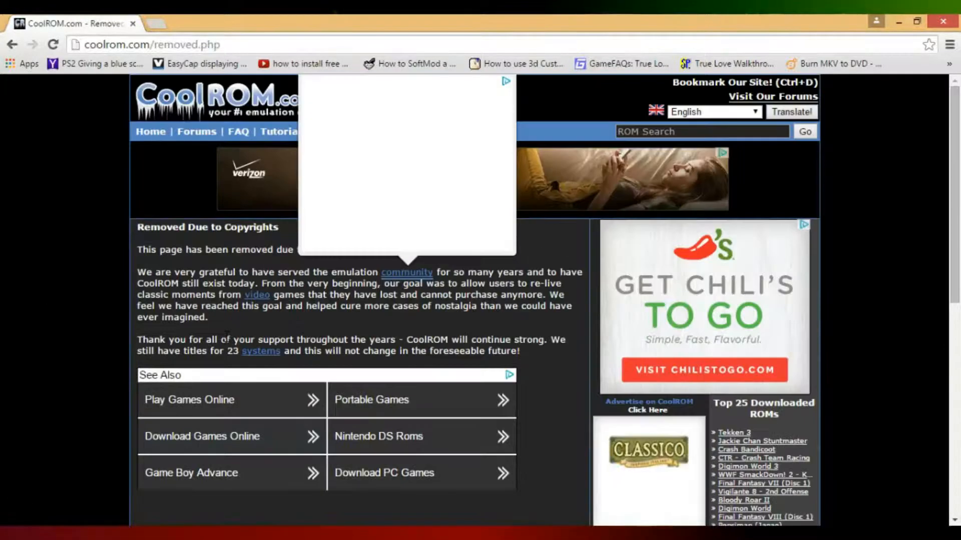
right_click(206, 290)
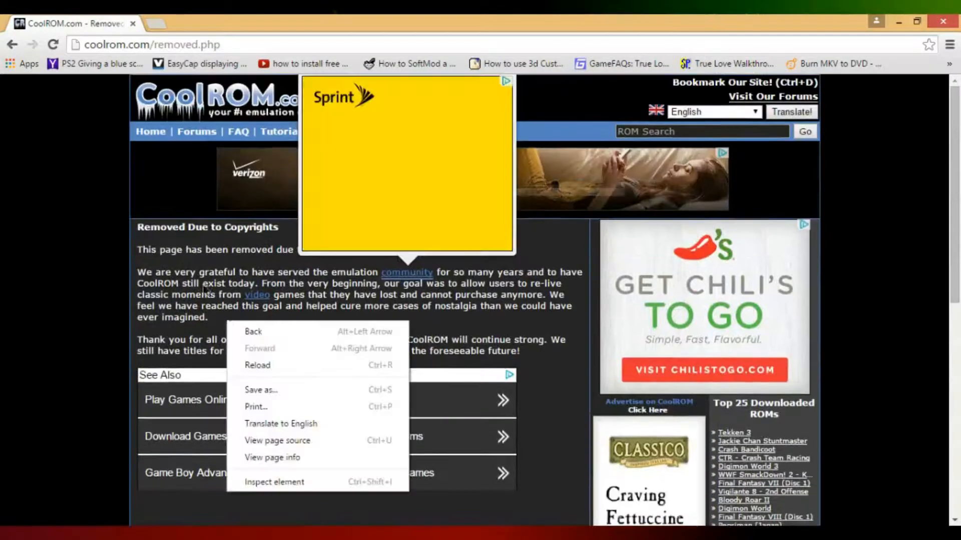
click(107, 252)
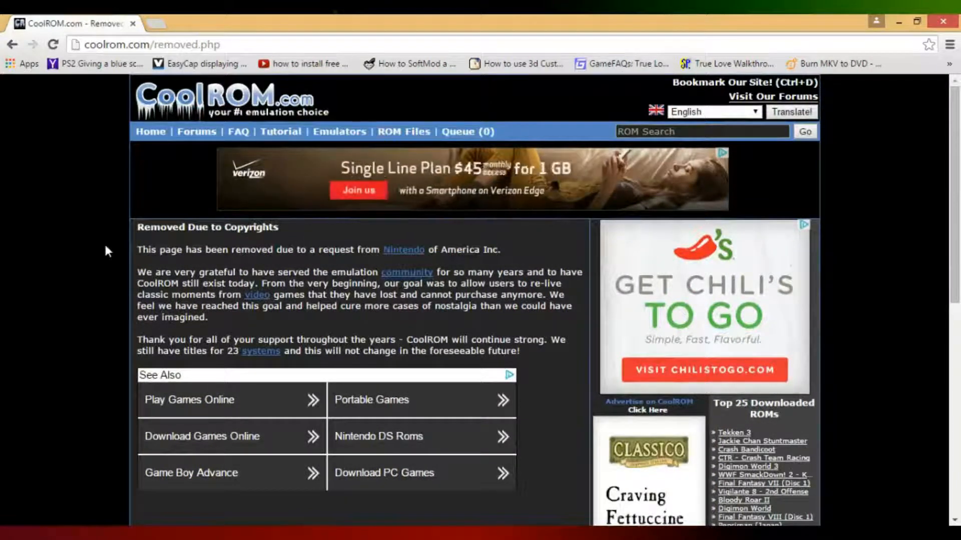
mouse_move(485, 324)
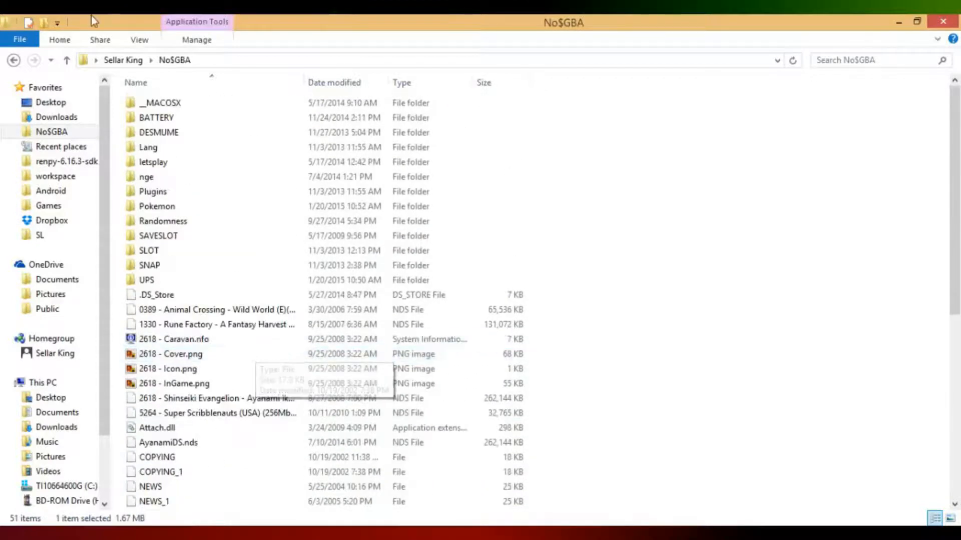
- Browse from Games into the Sega Gens folder listing gens.exe and Sega ROMs
click(48, 206)
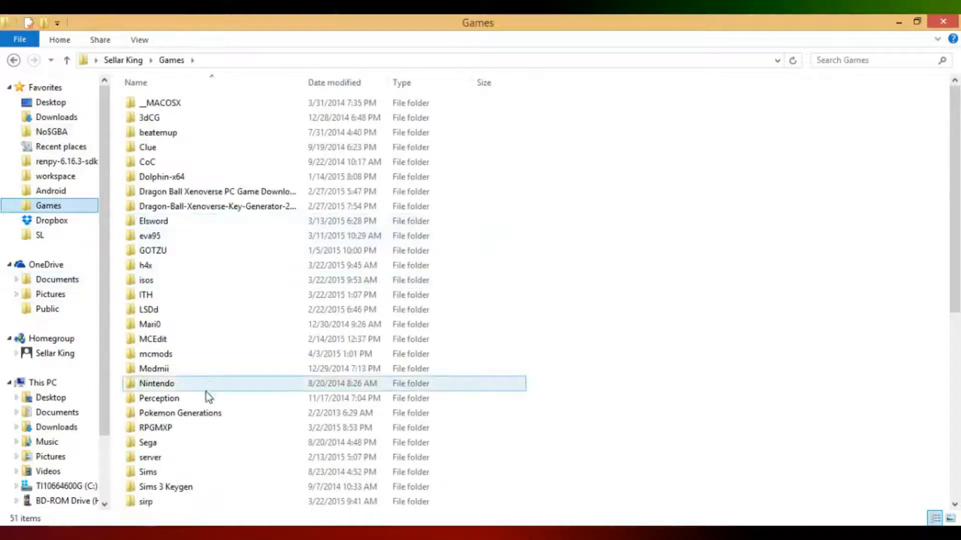
click(551, 360)
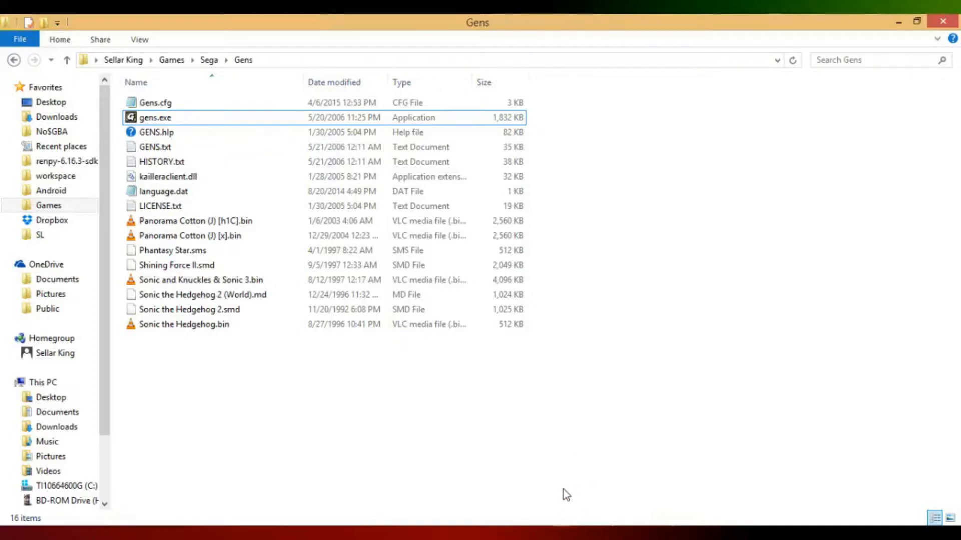
mouse_move(529, 479)
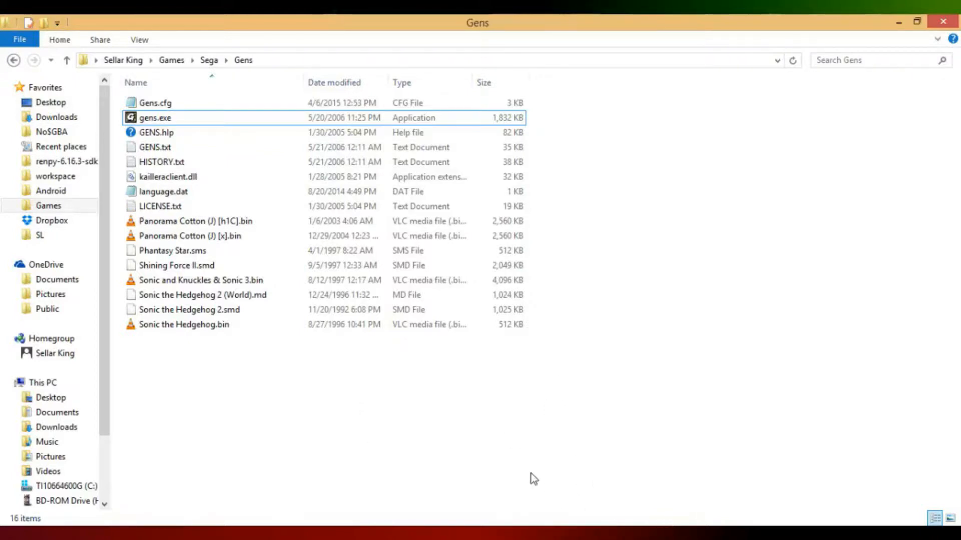